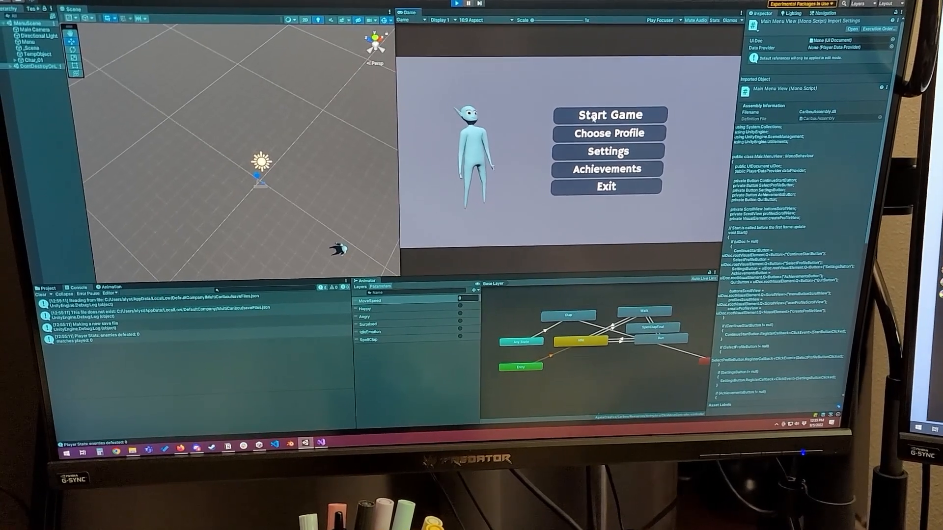
Step: Start the game from the main menu and enter the player customization screen
{"action": "left_click", "coordinate": [608, 115]}
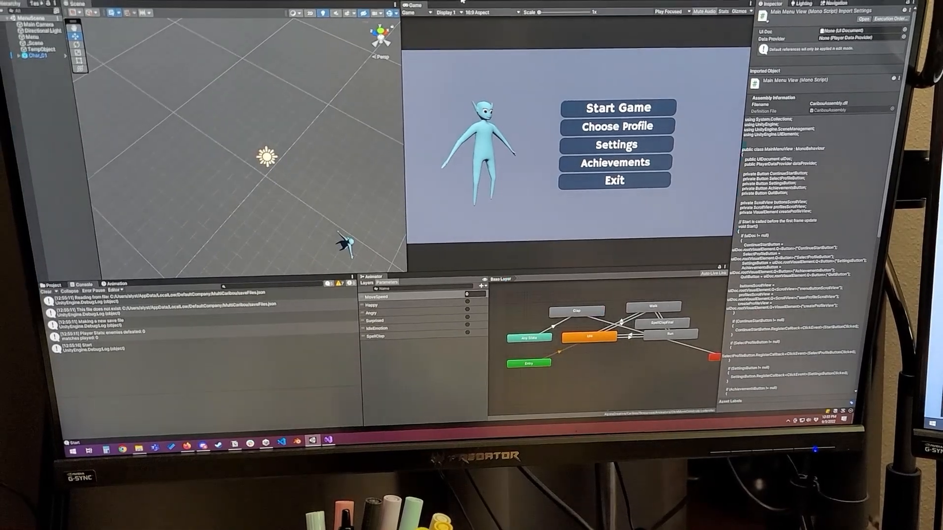
{"action": "left_click", "coordinate": [459, 5]}
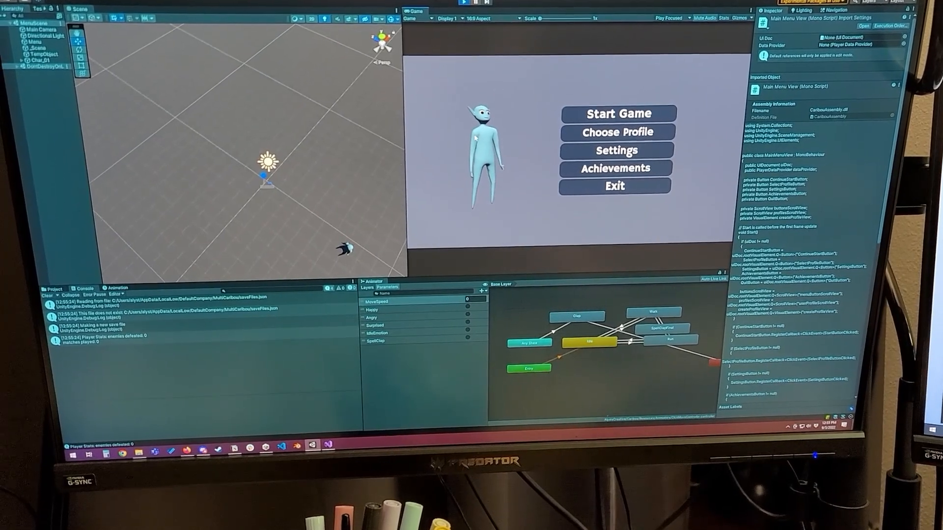
{"action": "left_click", "coordinate": [617, 114]}
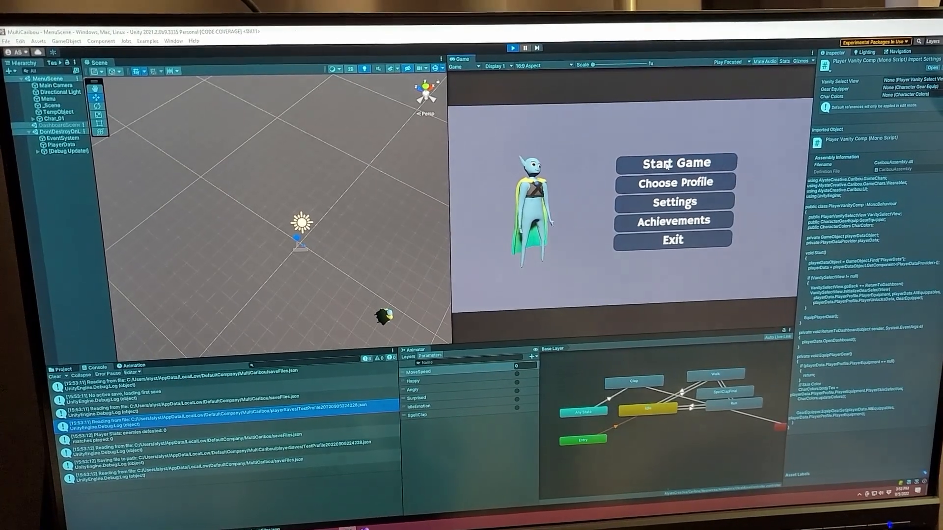
{"action": "left_click", "coordinate": [675, 163]}
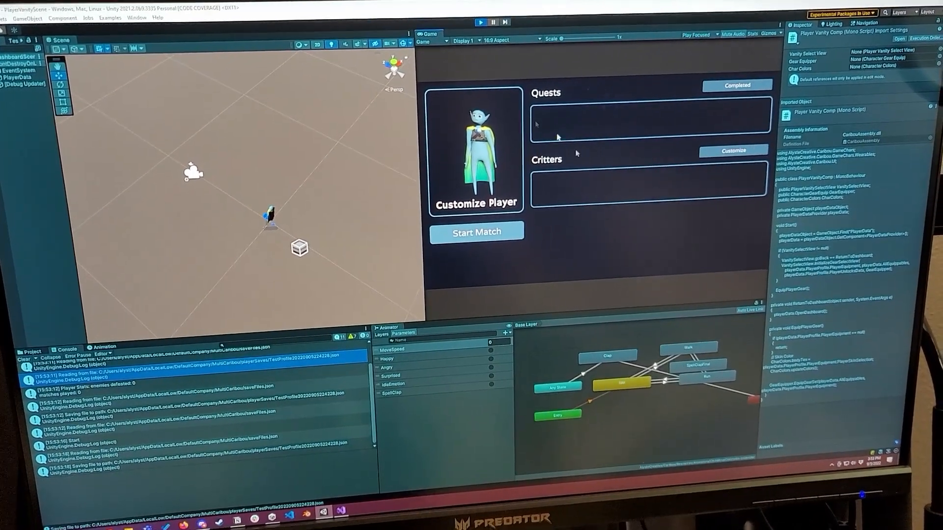
{"action": "left_click", "coordinate": [733, 150]}
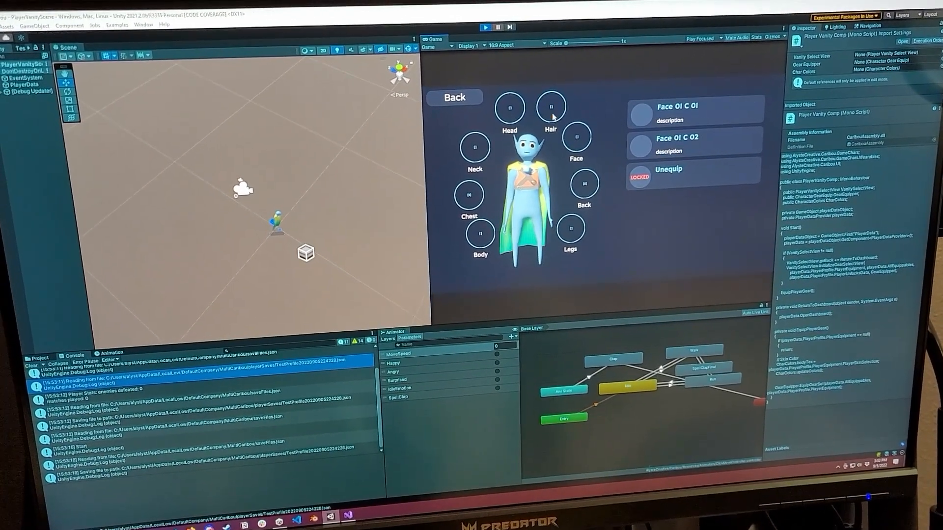
Step: Equip a pink ponytail hairstyle from the Hair slot's list
{"action": "left_click", "coordinate": [550, 107]}
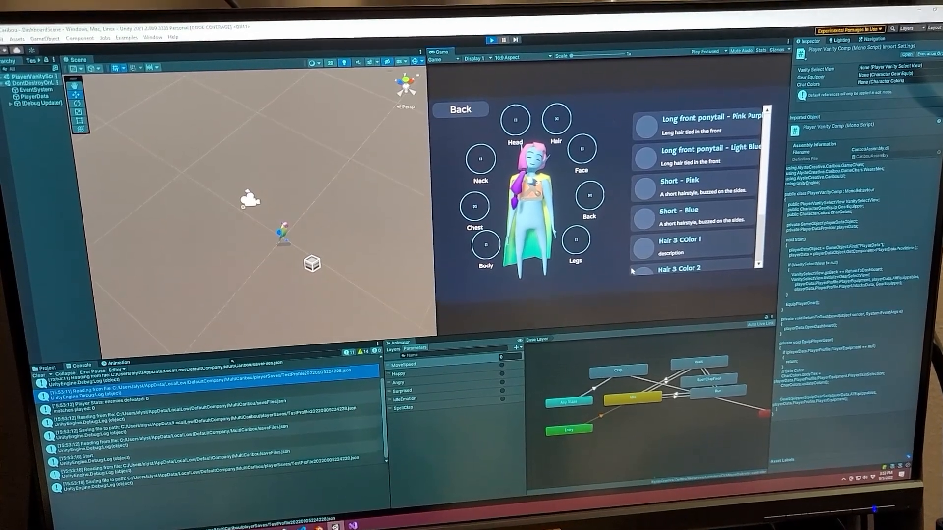
{"action": "left_click", "coordinate": [460, 109]}
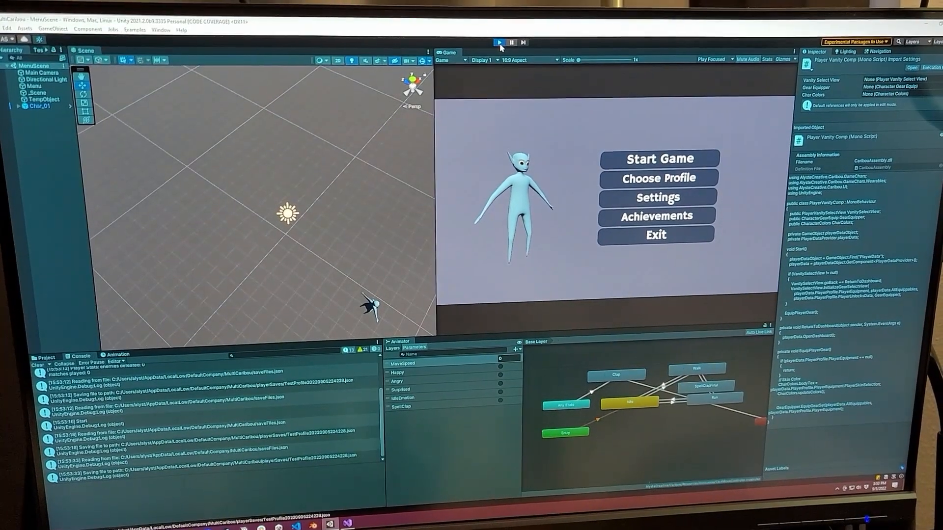
Step: Run the game again and view the main menu with its Start Game and profile options
{"action": "left_click", "coordinate": [499, 43]}
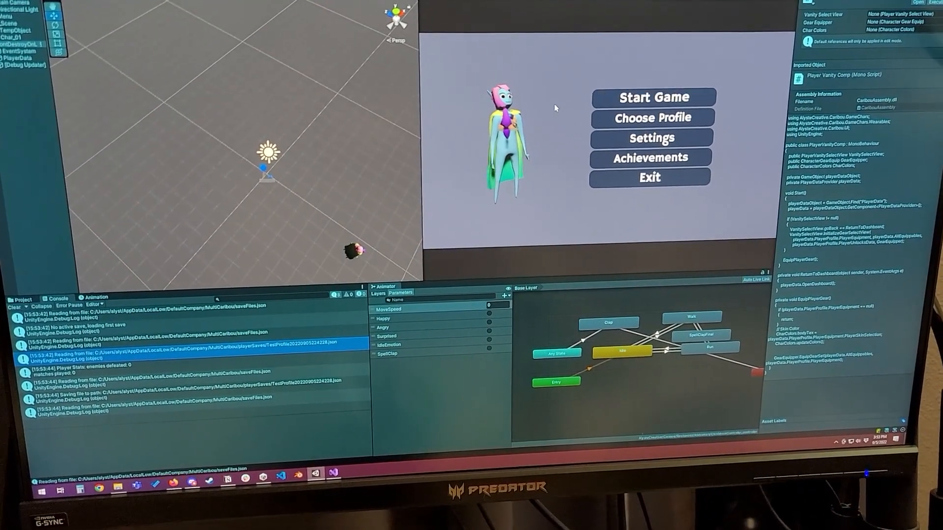
{"action": "left_click", "coordinate": [650, 118]}
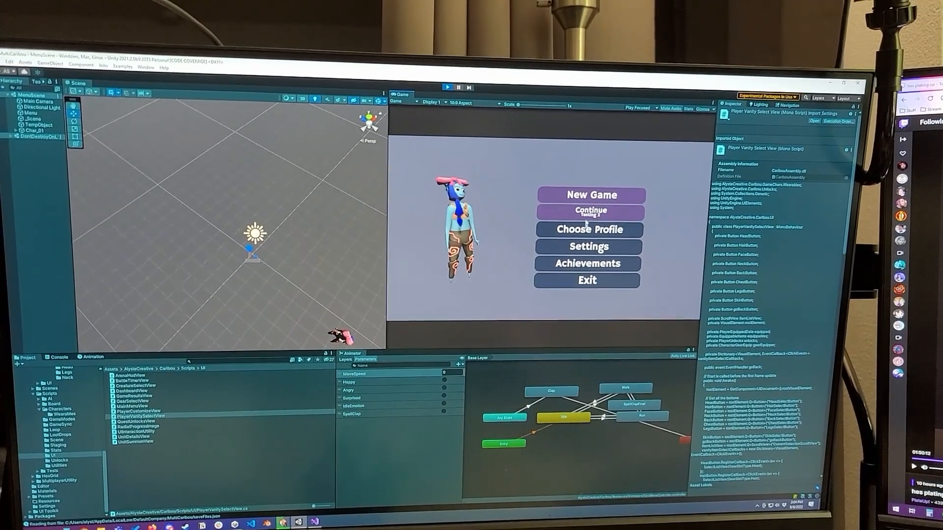
Step: Start a New Game with a profile named 'Glob' and confirm to reach customization
{"action": "left_click", "coordinate": [587, 229]}
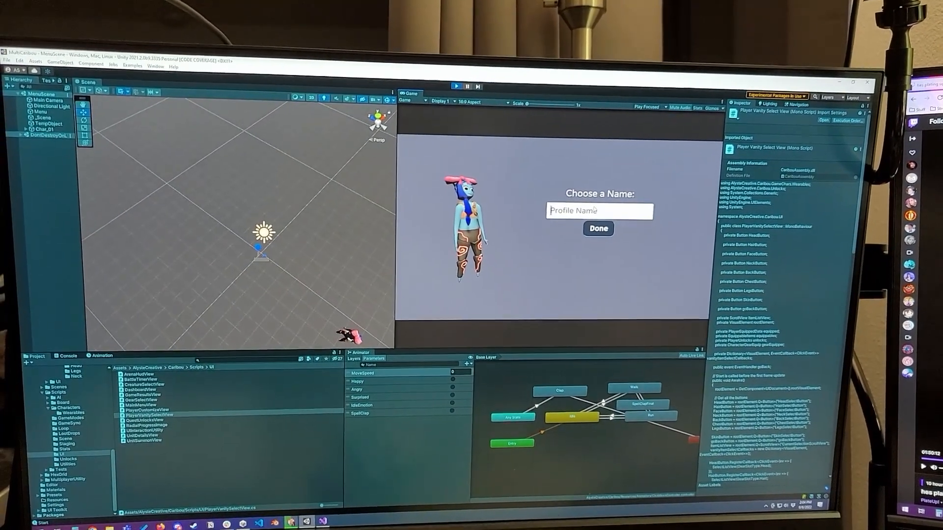
{"action": "type", "text": "Glob"}
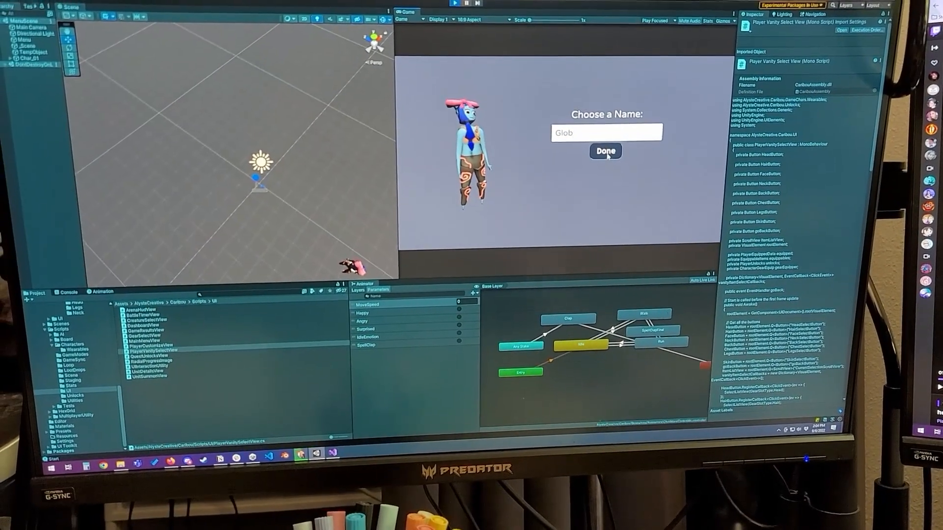
{"action": "left_click", "coordinate": [606, 151]}
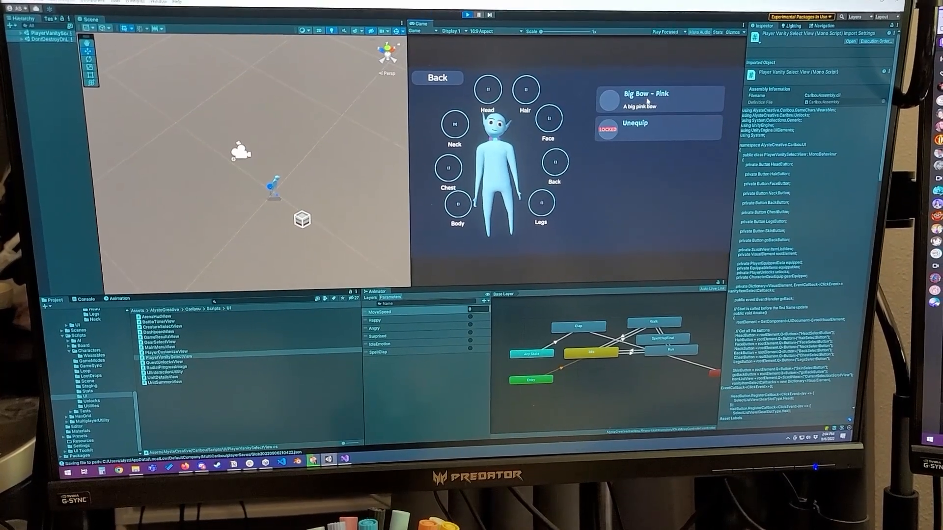
Step: Equip the Glob character with hair, a red cape and magic armor pants
{"action": "left_click", "coordinate": [525, 95]}
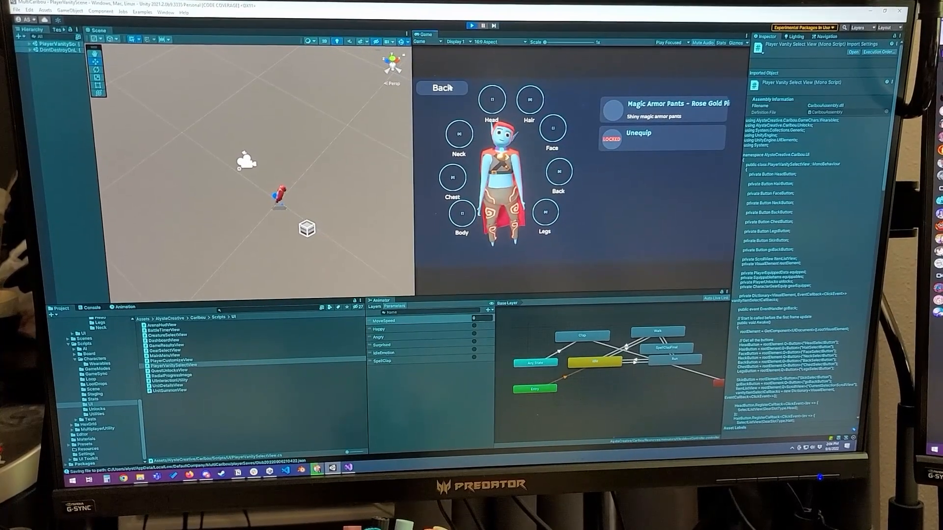
{"action": "left_click", "coordinate": [442, 87]}
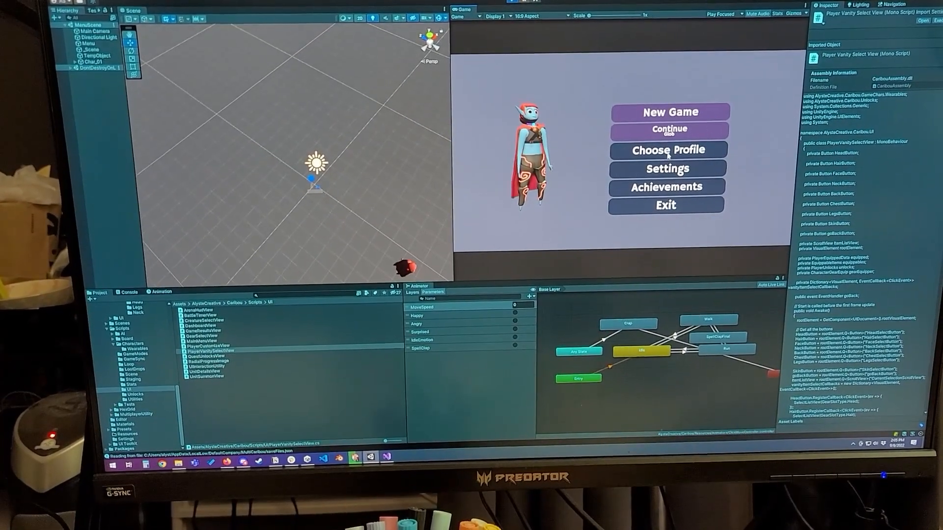
Step: Show the saved profiles Save 01, Testing 2 and Glob via Choose Profile
{"action": "left_click", "coordinate": [668, 149]}
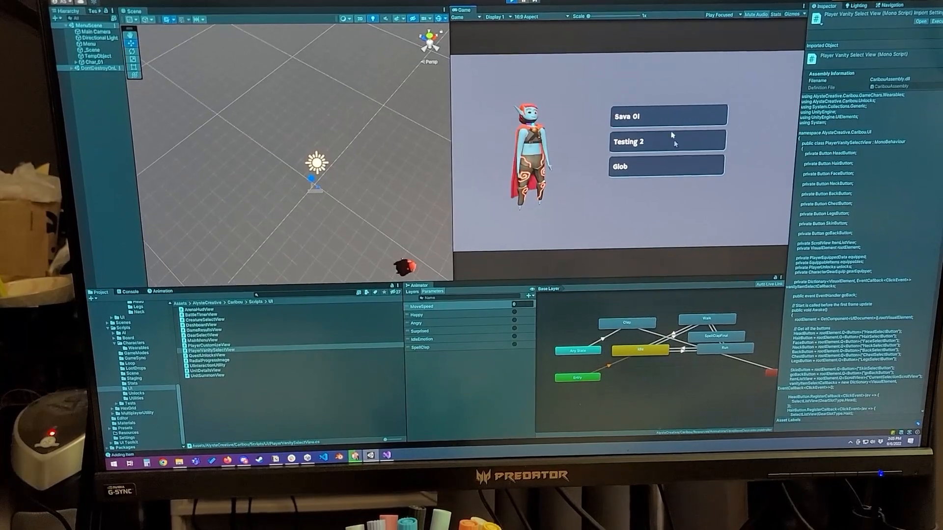